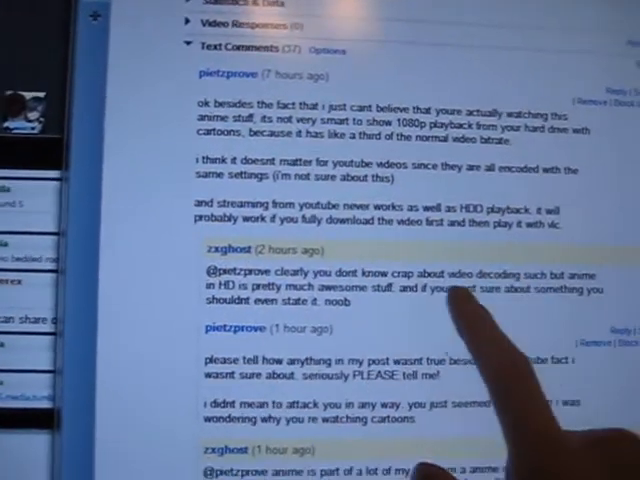
{"action": "scroll", "scroll_direction": "down", "scroll_amount": 3}
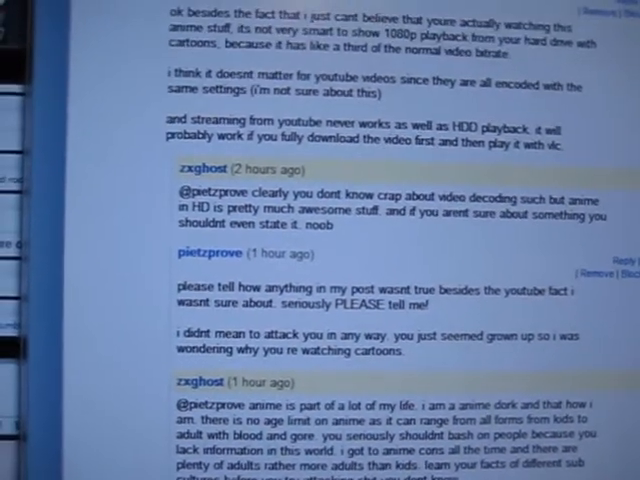
{"action": "scroll", "scroll_direction": "down", "scroll_amount": 3}
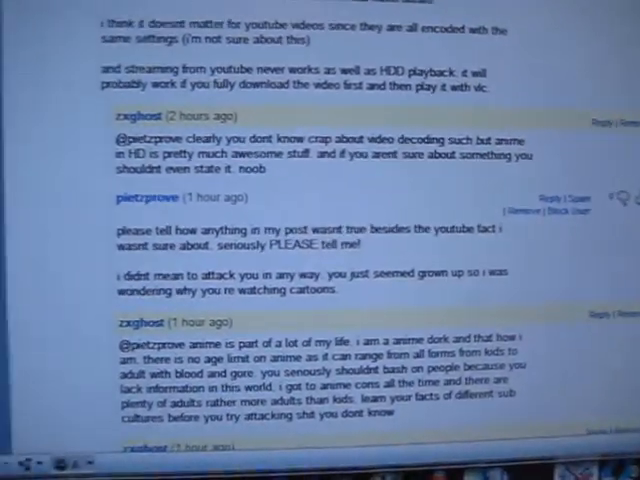